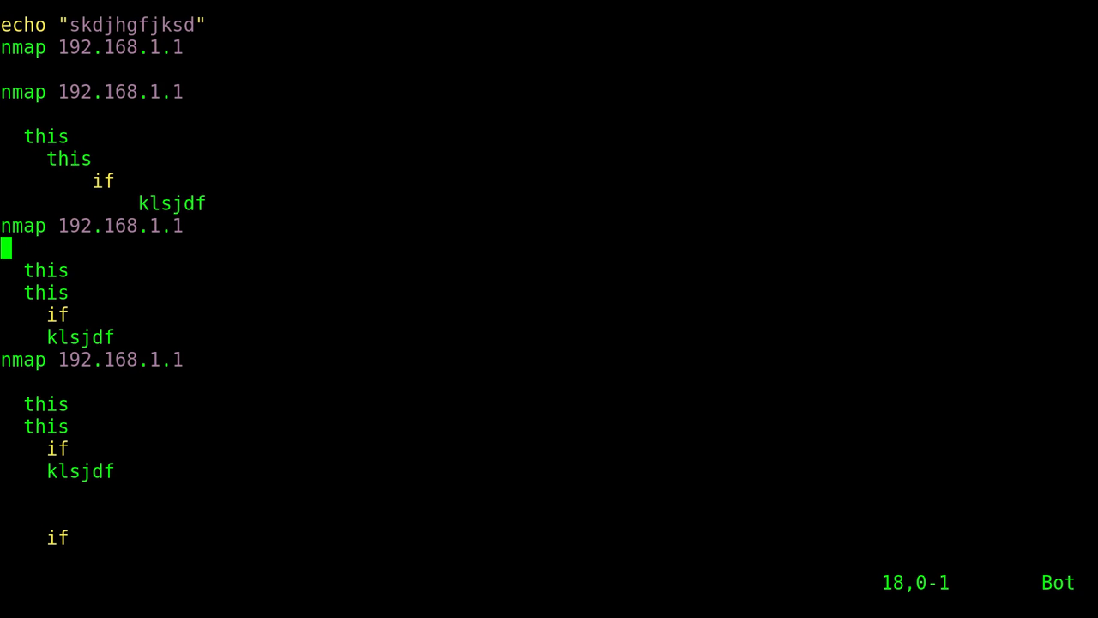
Add the stray line 'aksjfhh' below the third nmap line, then abandon a :wq
{"action": "type", "text": "aksjfhh"}
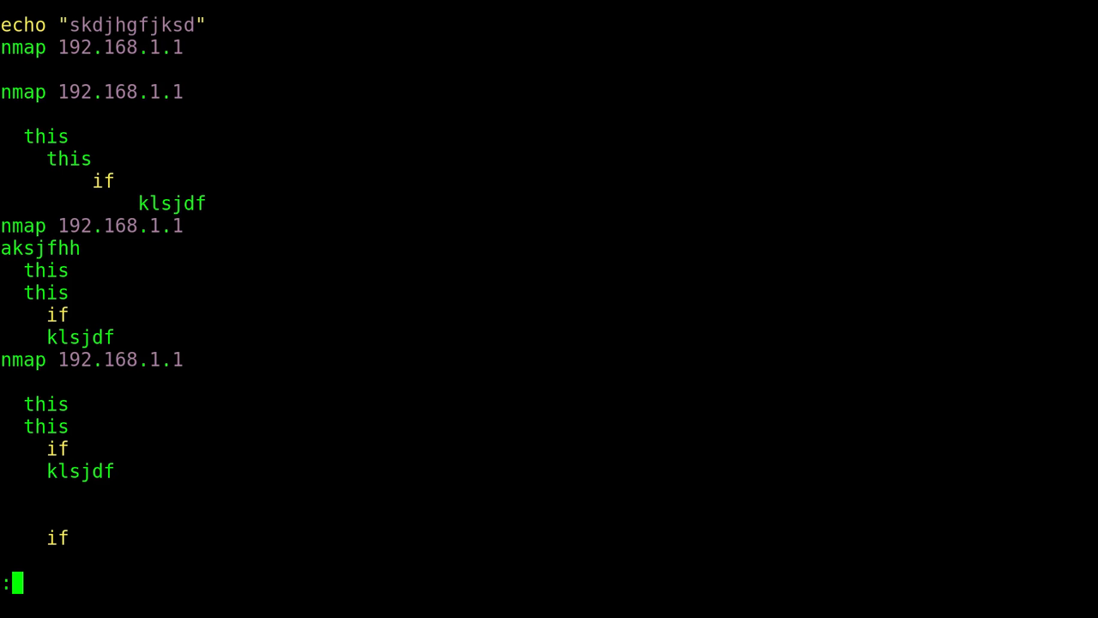
{"action": "type", "text": "wq"}
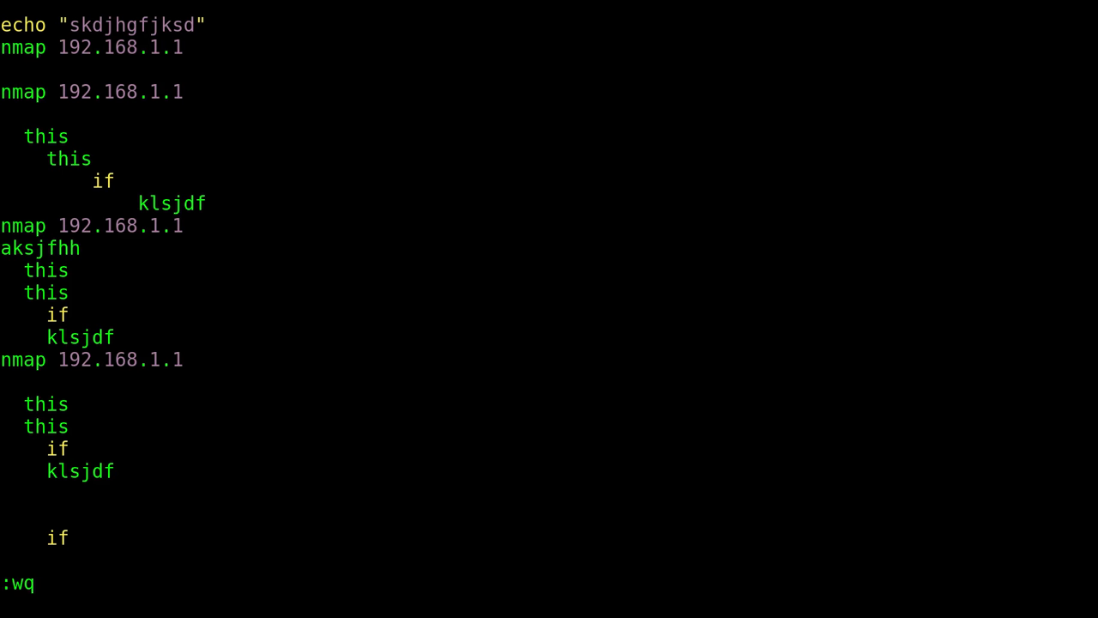
{"action": "key", "text": "BackSpace"}
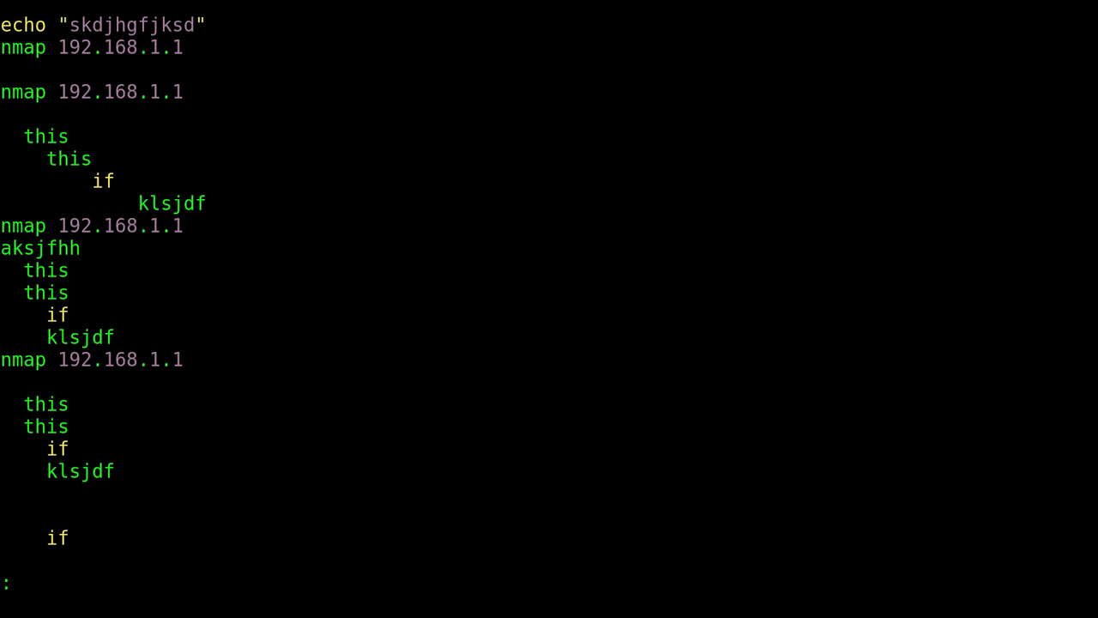
Try quitting with the capitalised :Wq command
{"action": "type", "text": "W"}
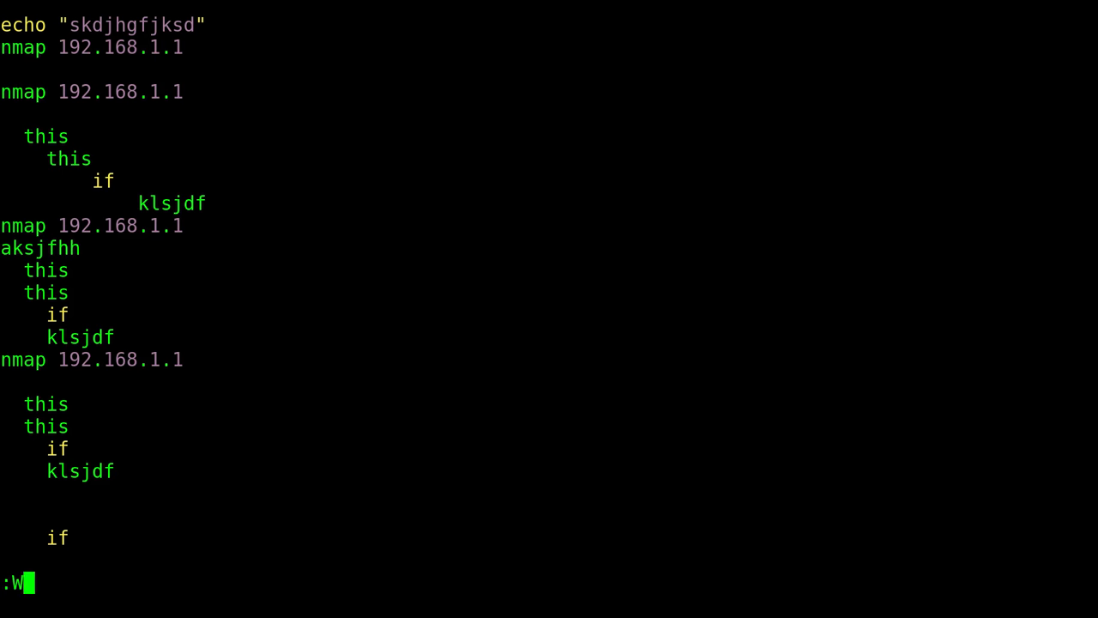
{"action": "type", "text": "q"}
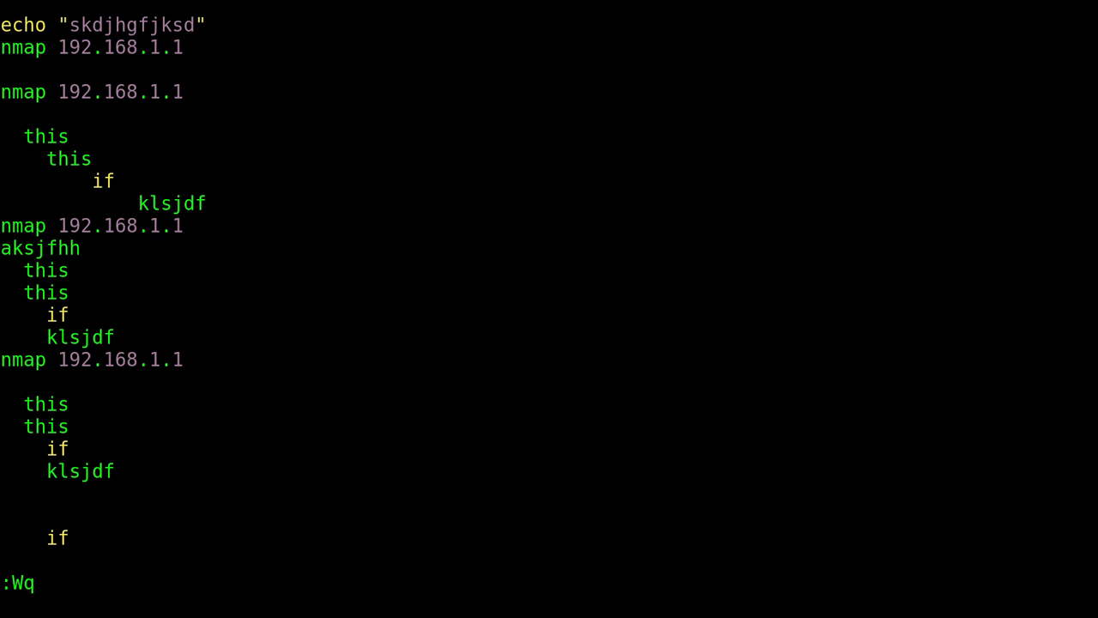
{"action": "key", "text": "Return"}
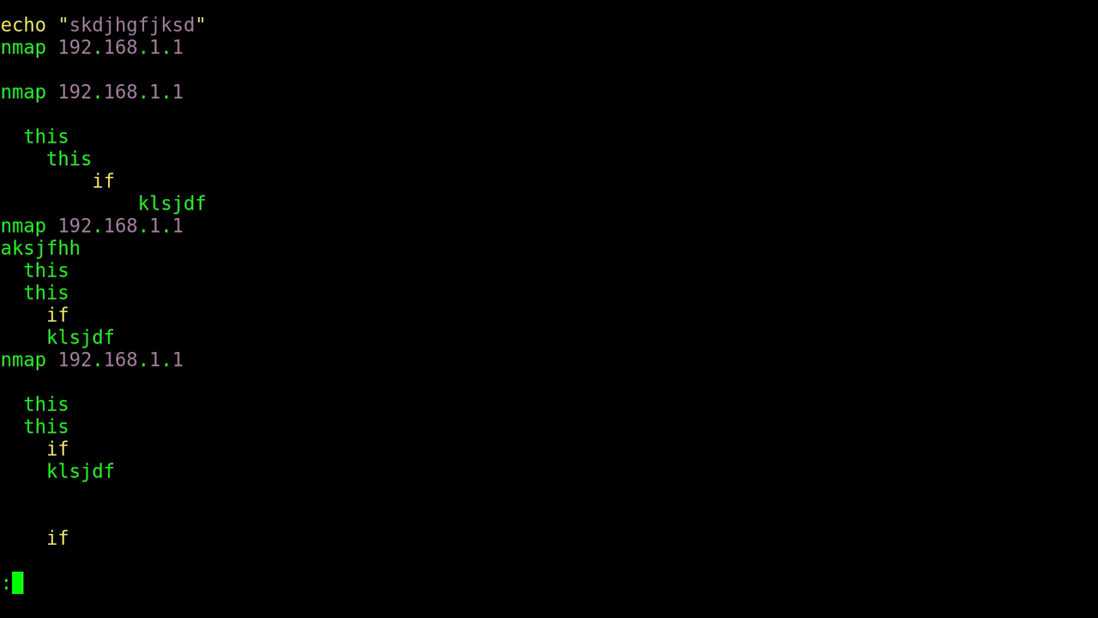
Define the custom command 'command! Wq :wq'
{"action": "type", "text": "comman"}
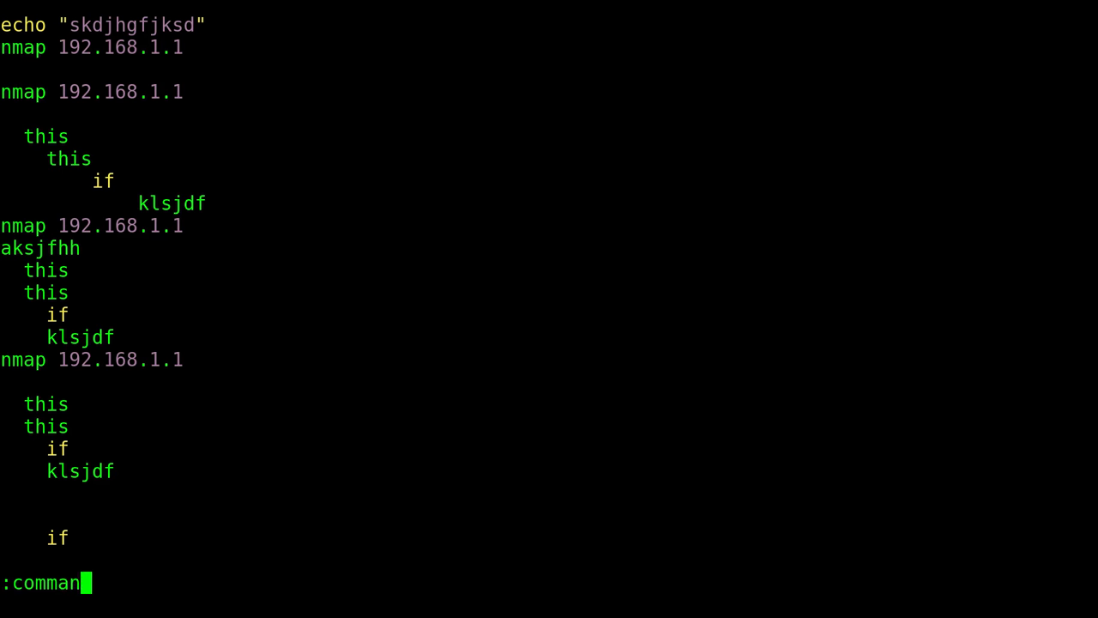
{"action": "type", "text": "d!"}
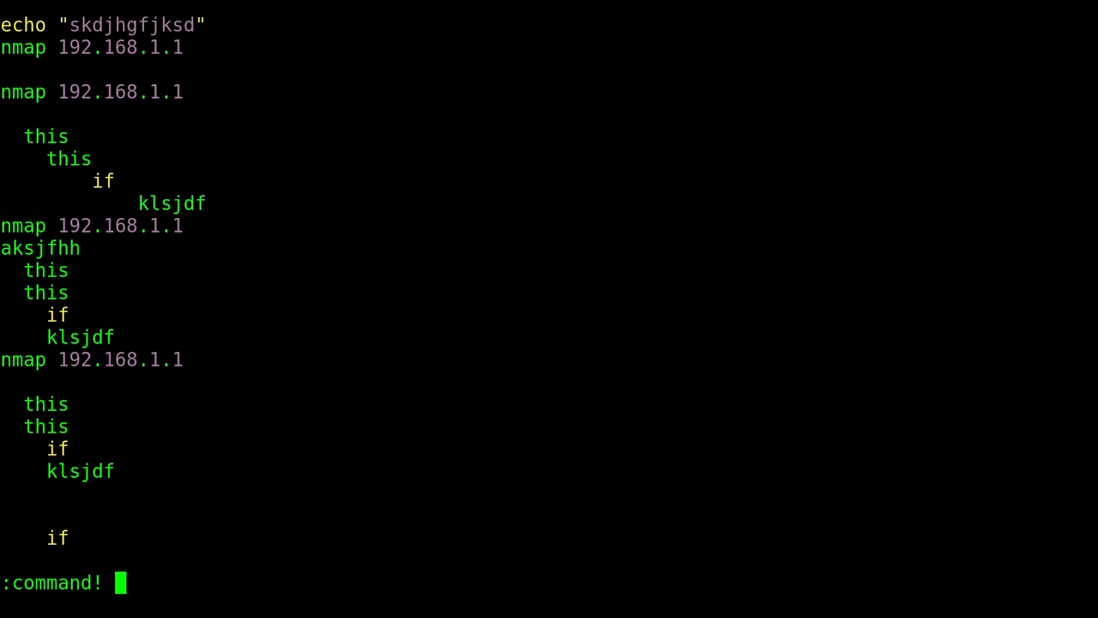
{"action": "type", "text": "Wq"}
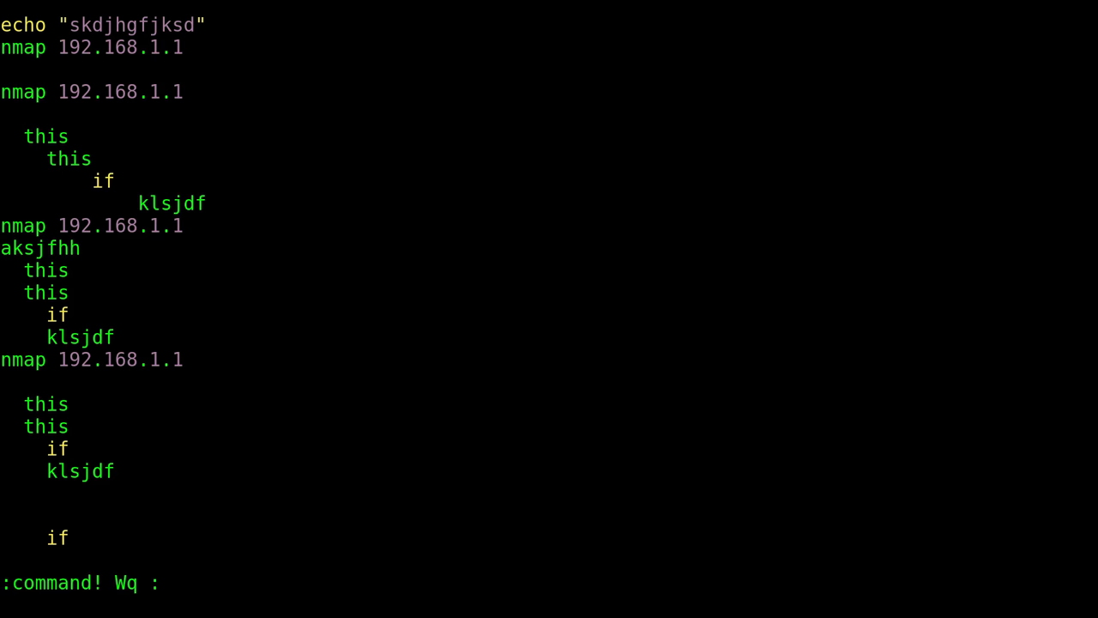
{"action": "type", "text": ":wq"}
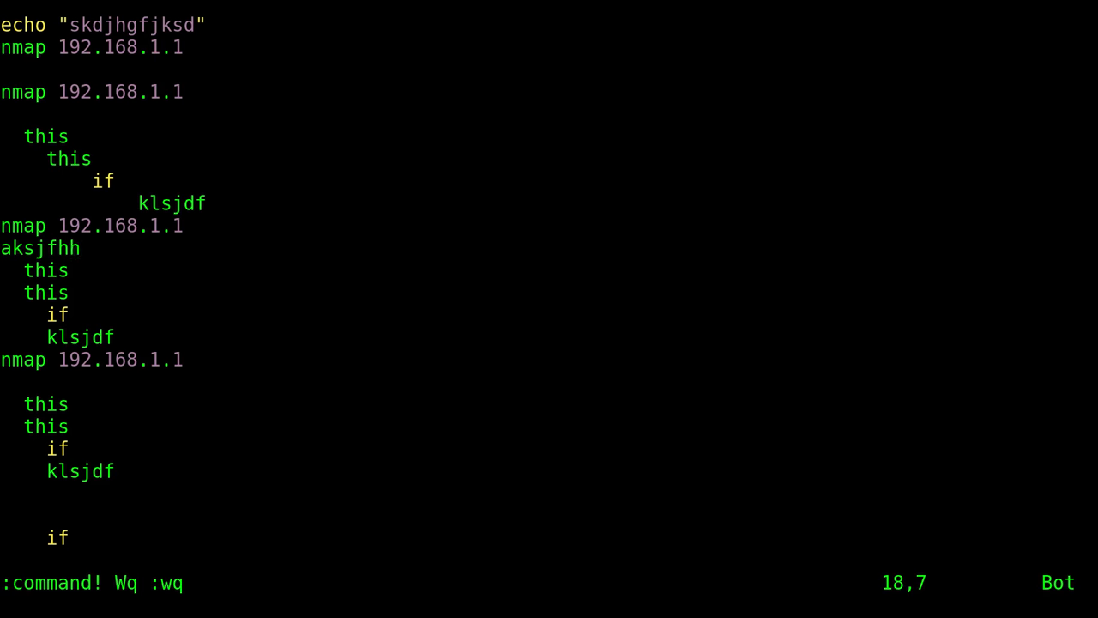
Save and quit with :Wq, reopen the test script, and exit again with :Wq
{"action": "type", "text": ":W"}
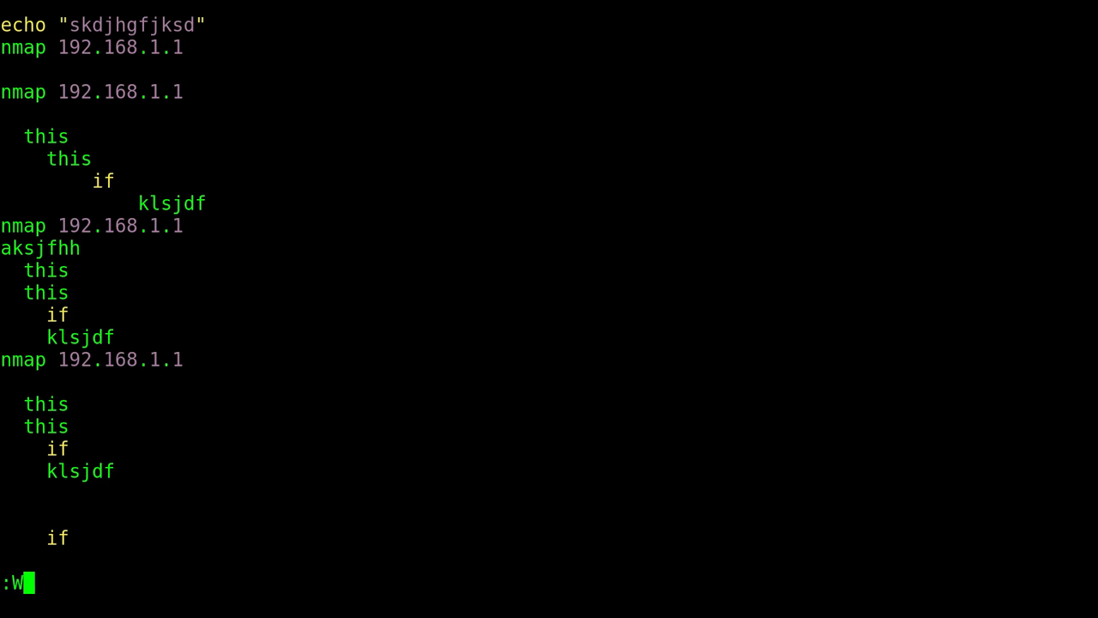
{"action": "type", "text": "q"}
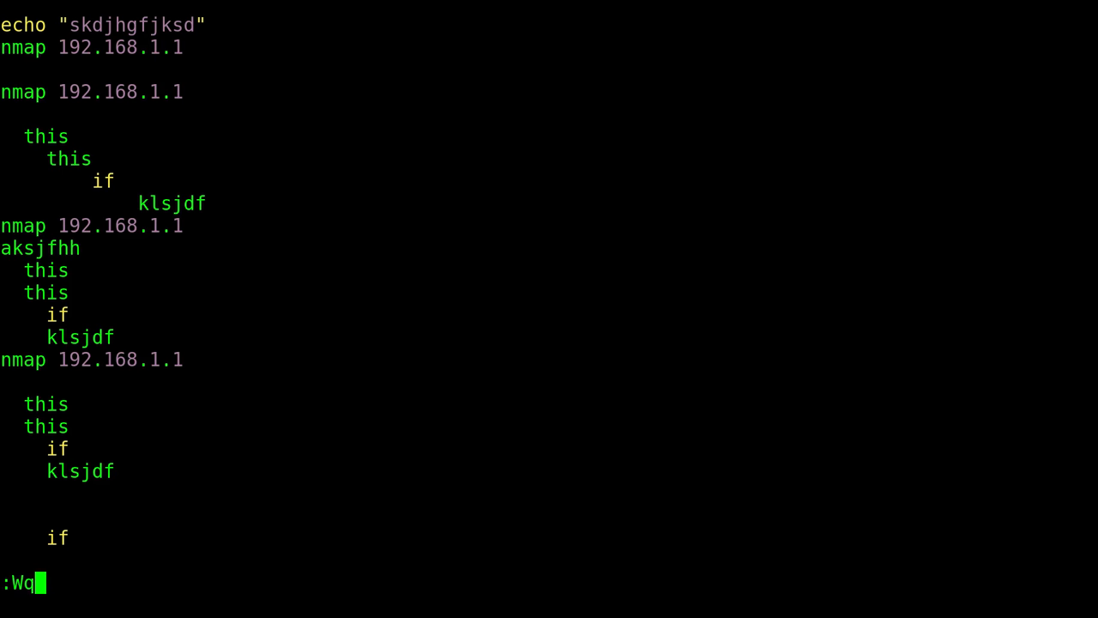
{"action": "key", "text": "Return"}
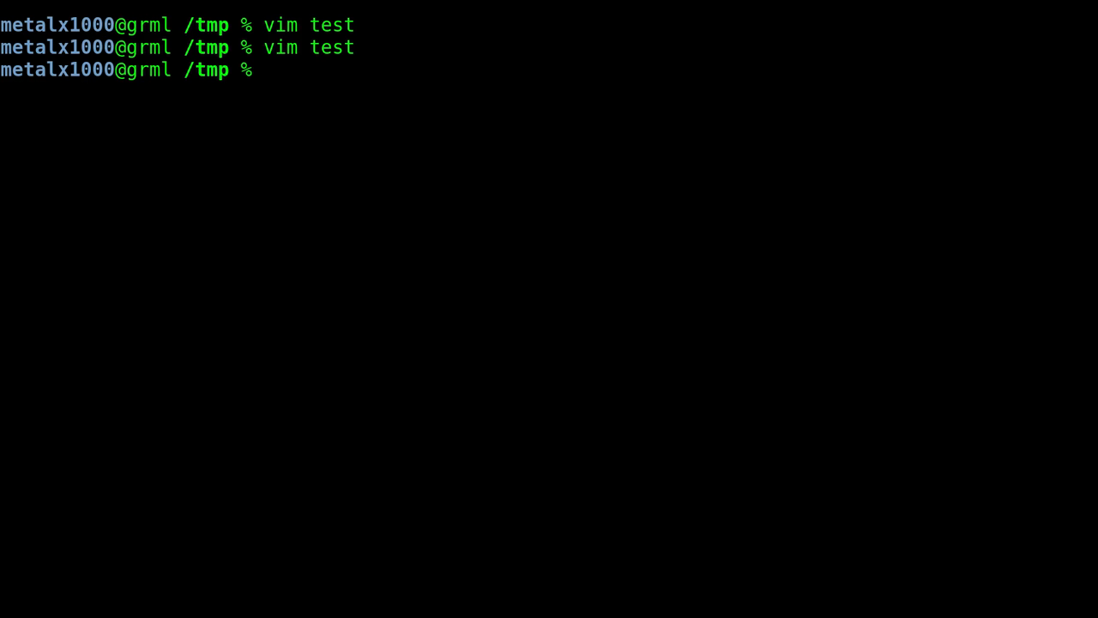
{"action": "key", "text": "Return"}
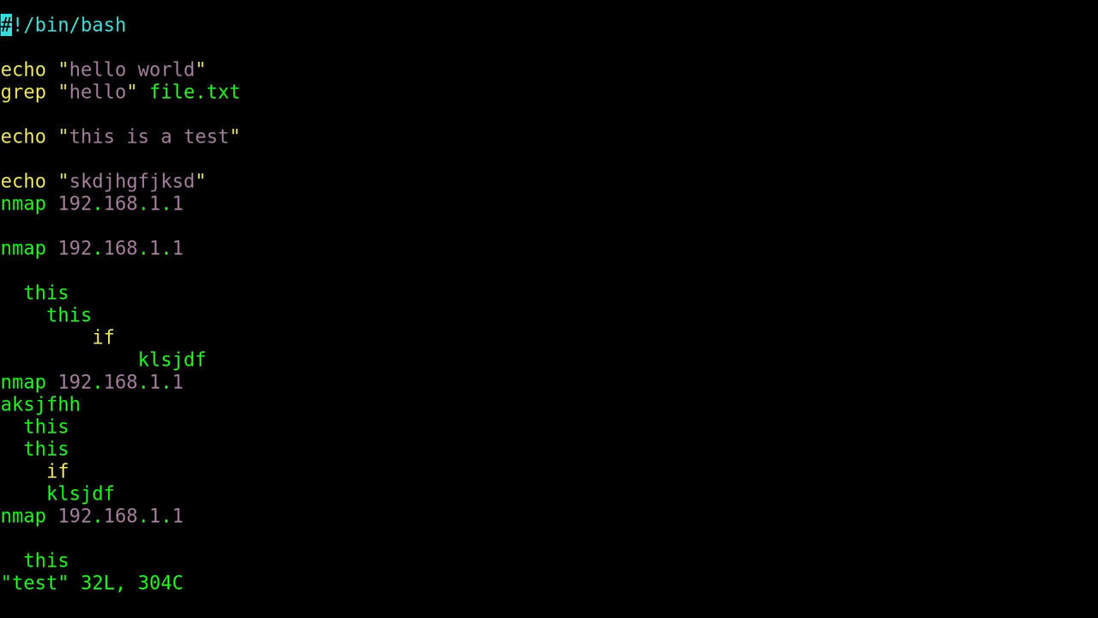
{"action": "type", "text": ":Wq"}
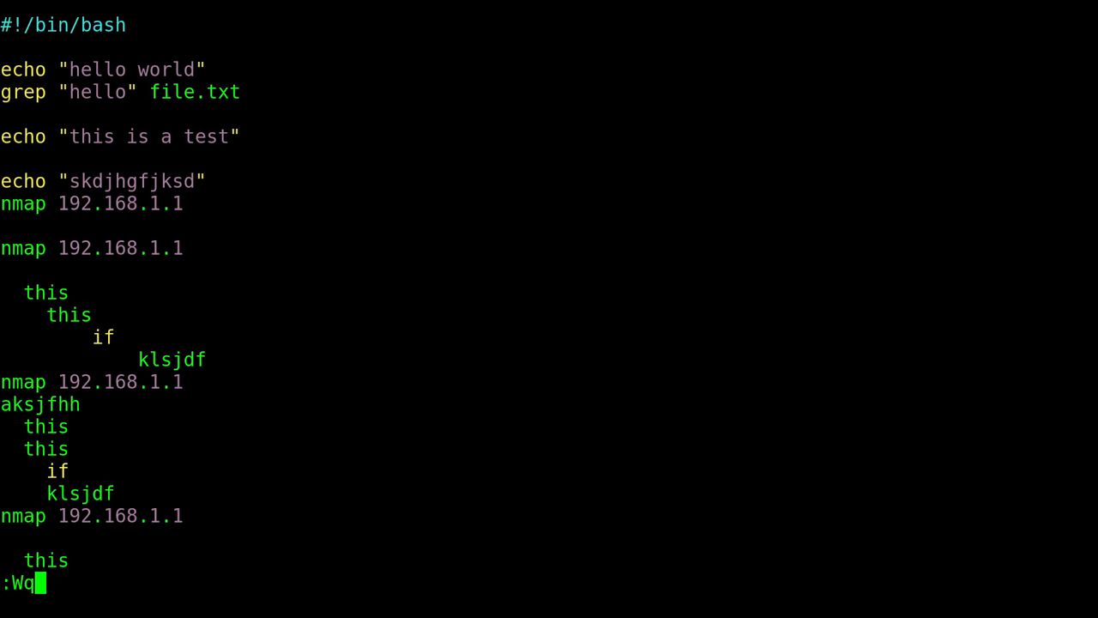
{"action": "key", "text": "Return"}
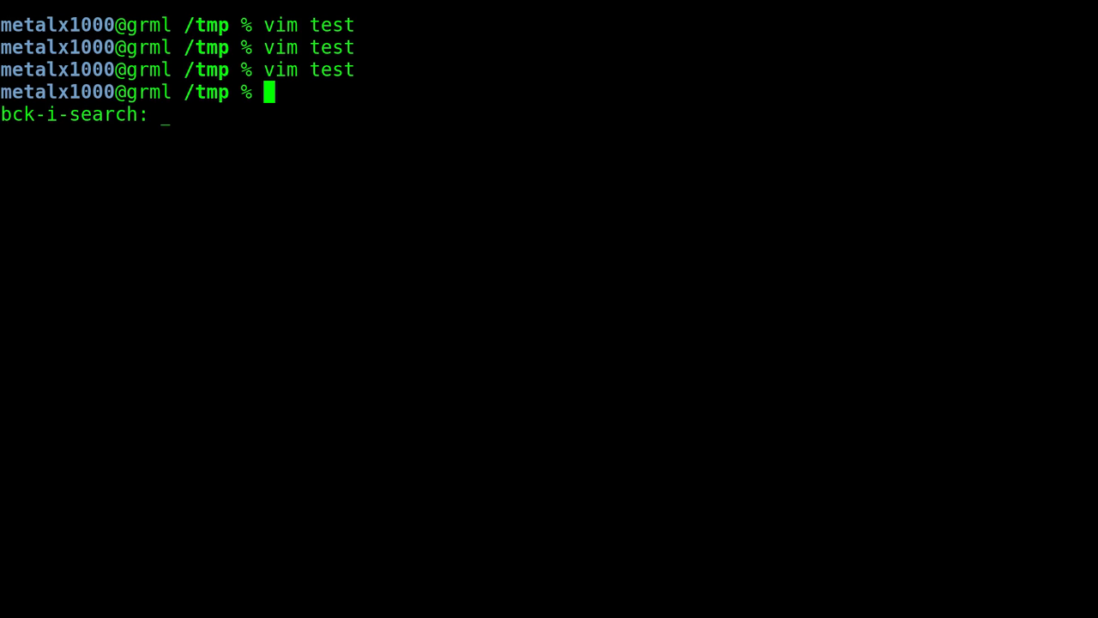
Open the vimrc and add 'command! Wq :wq' after the autoindent setting
{"action": "type", "text": ".vim"}
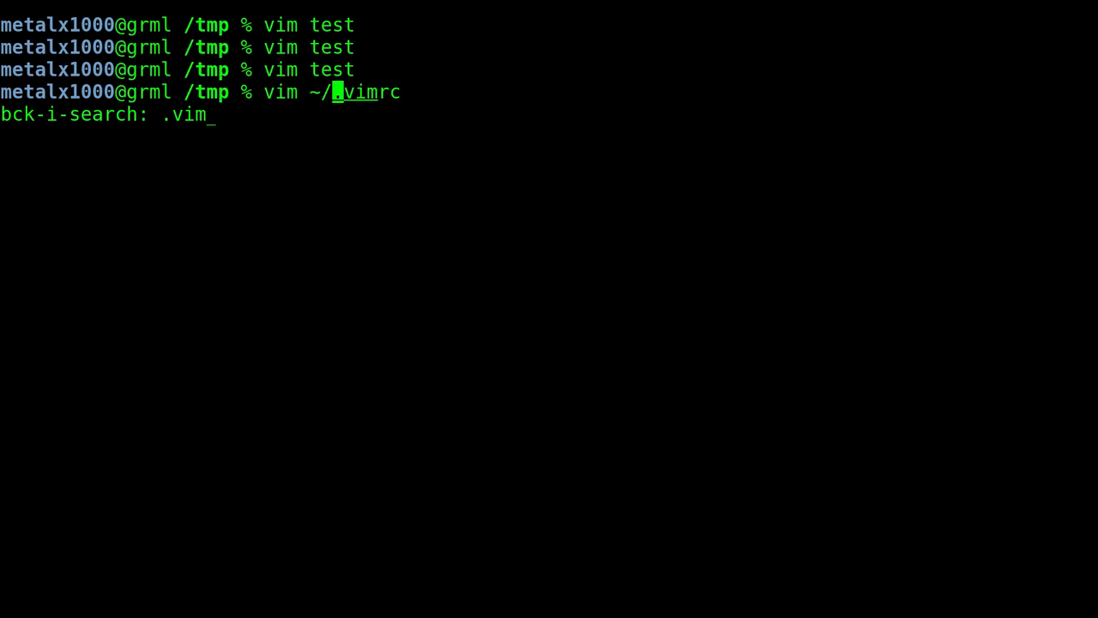
{"action": "key", "text": "Return"}
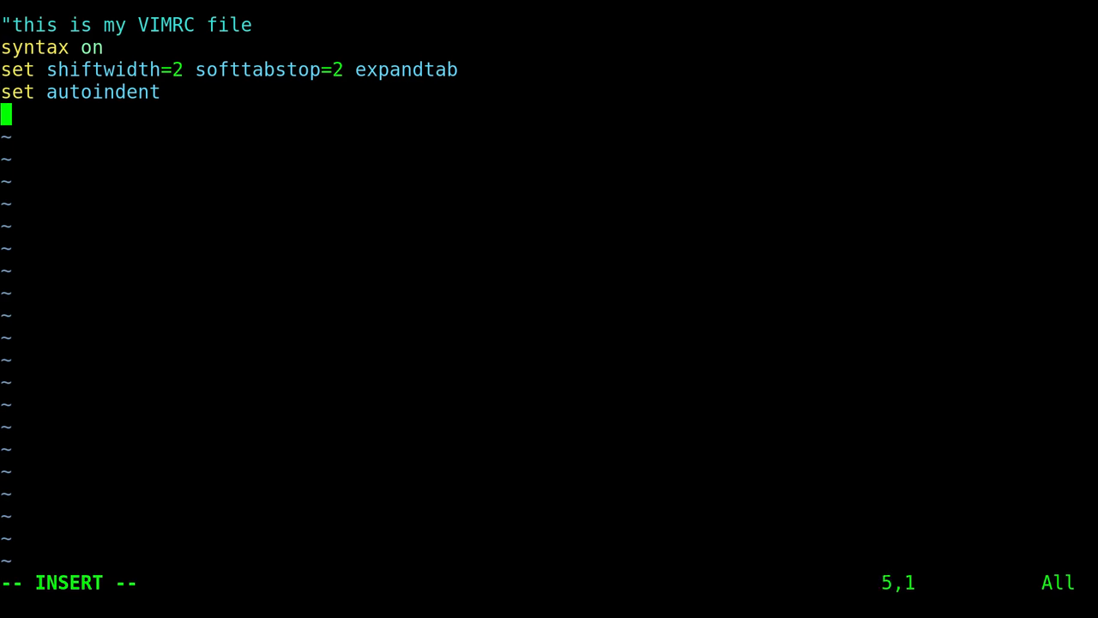
{"action": "key", "text": "Return"}
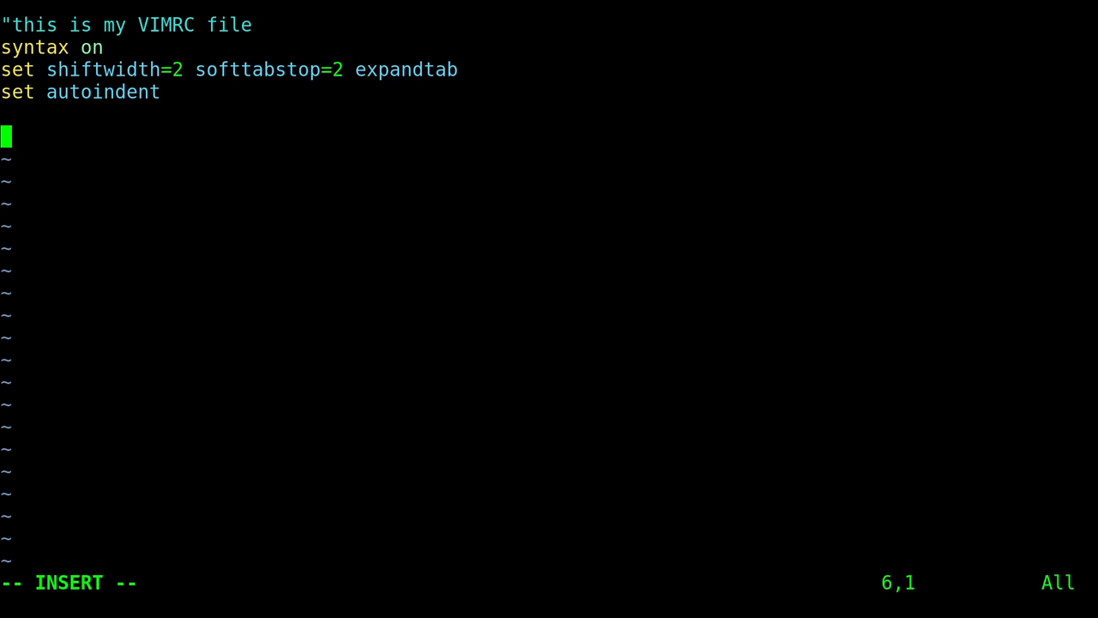
{"action": "type", "text": "command"}
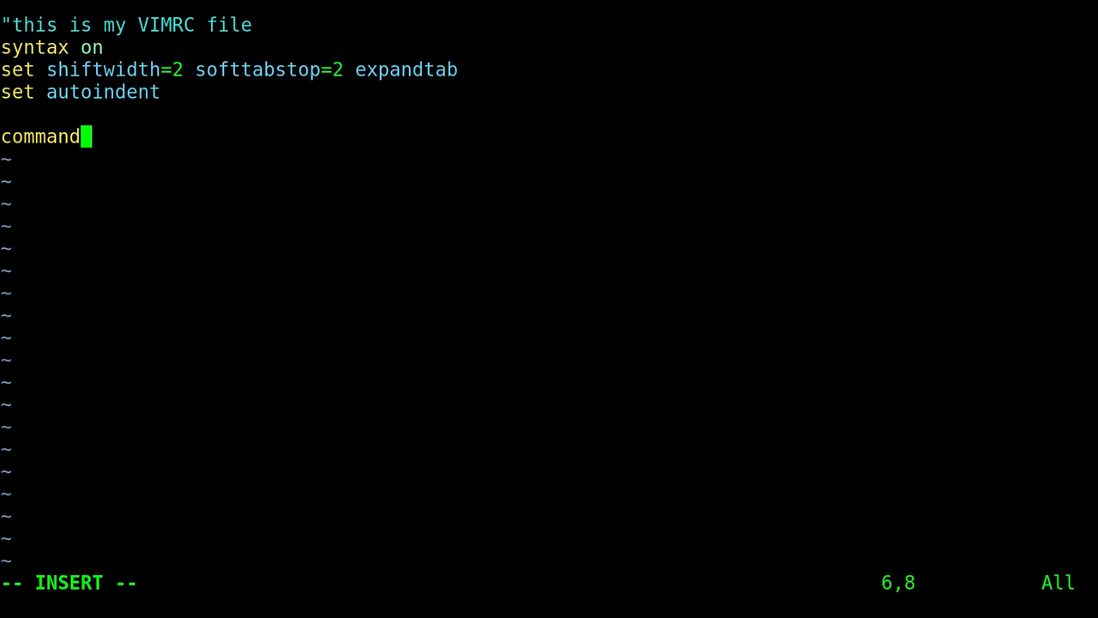
{"action": "type", "text": "!"}
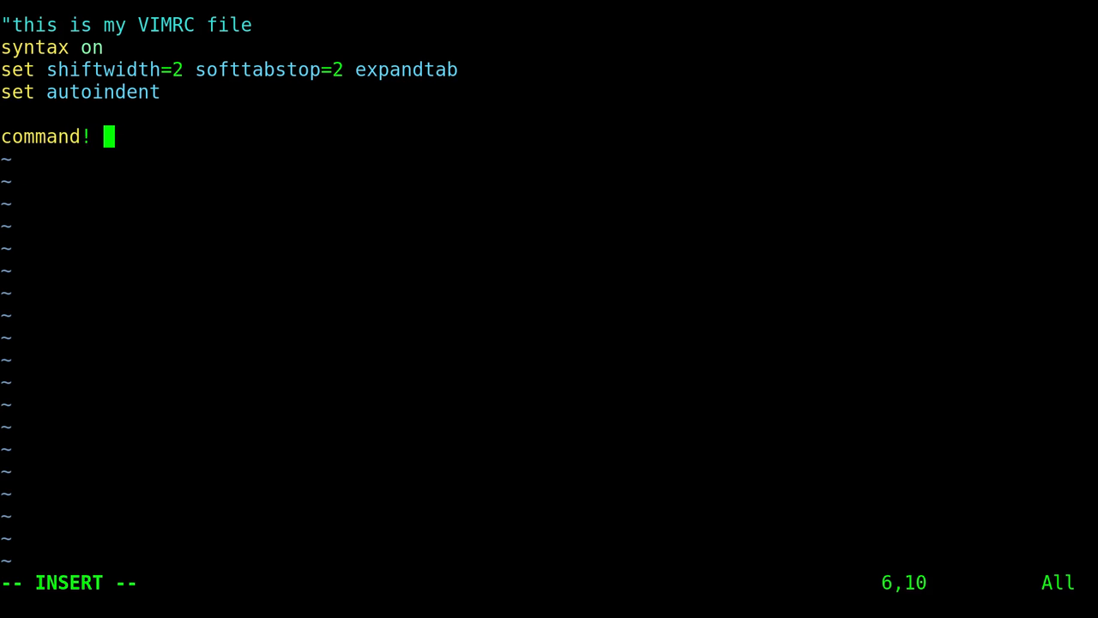
{"action": "type", "text": "W"}
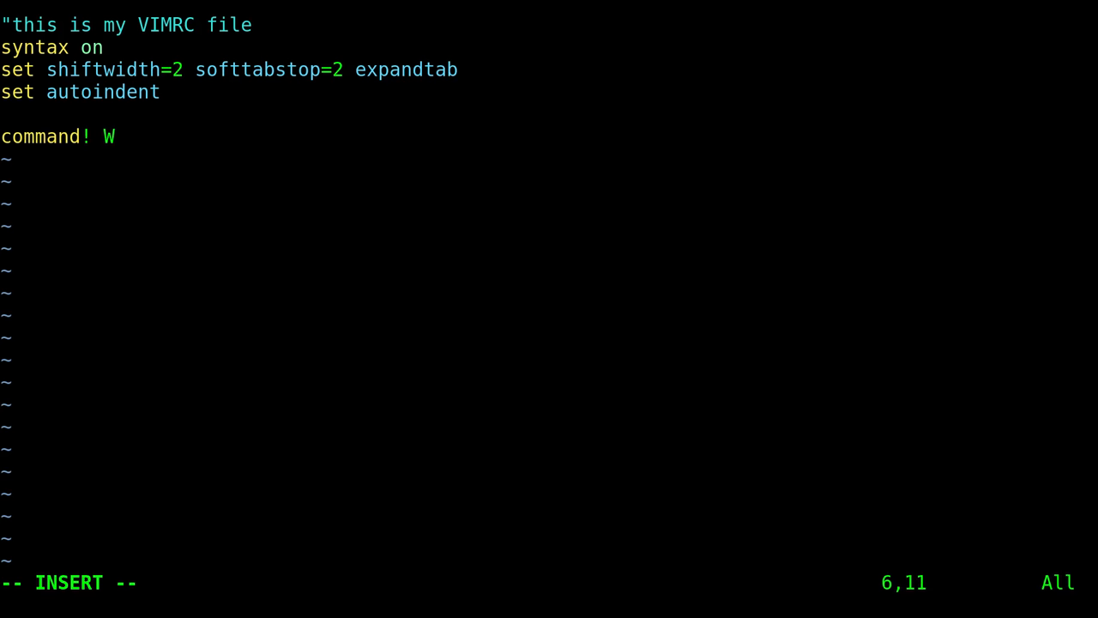
{"action": "type", "text": "q :"}
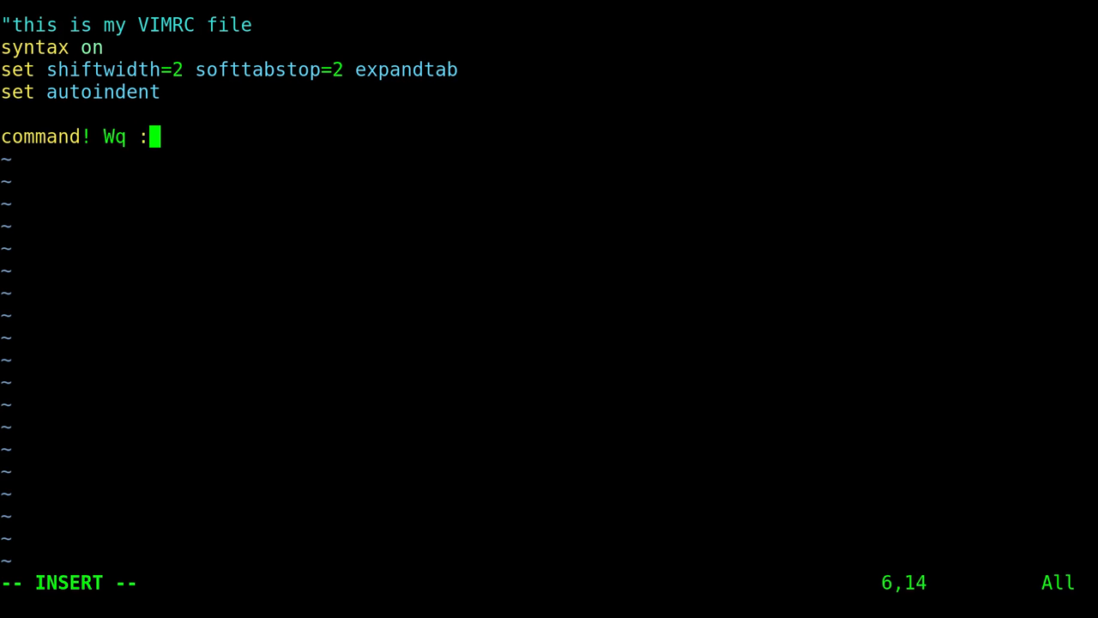
{"action": "type", "text": "wq"}
{"action": "type", "text": "command"}
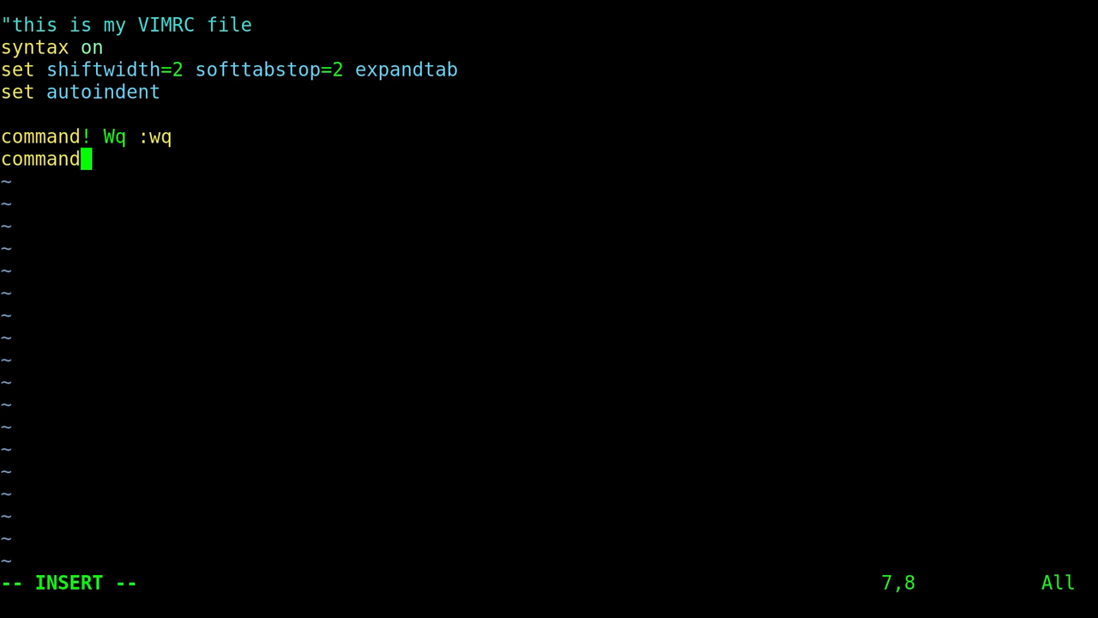
Add 'command! W :w' to the vimrc and save it
{"action": "type", "text": "!"}
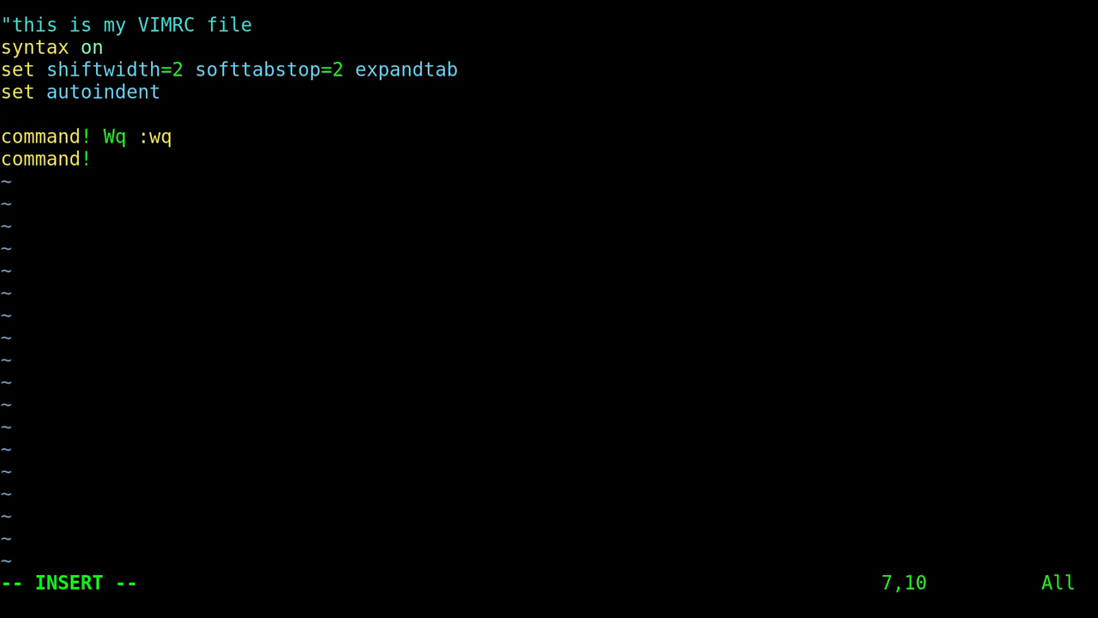
{"action": "type", "text": "W"}
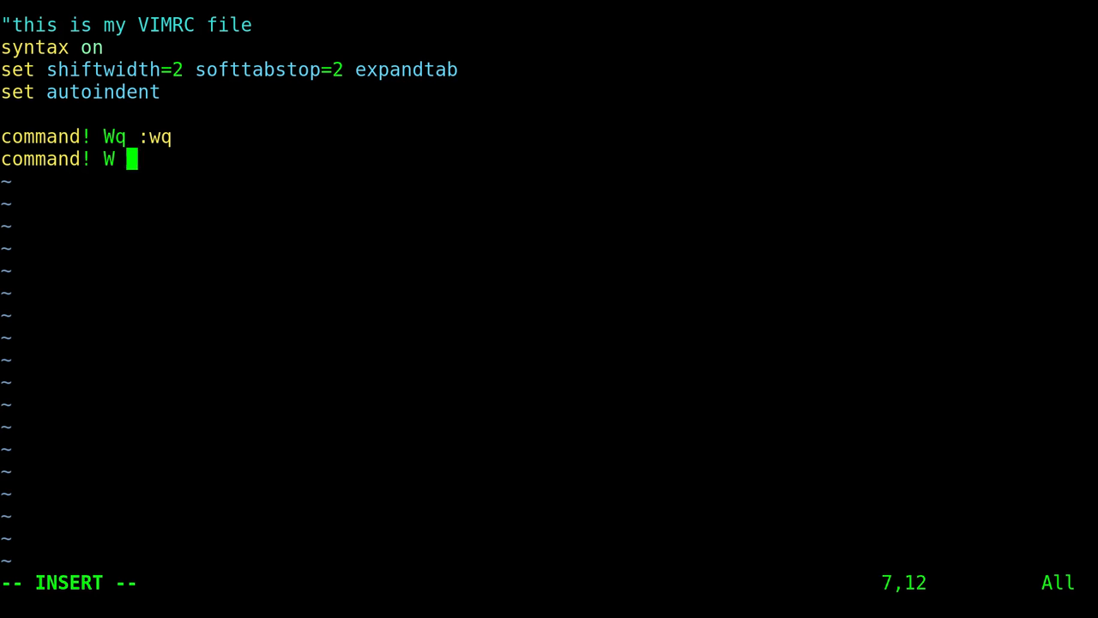
{"action": "type", "text": ":"}
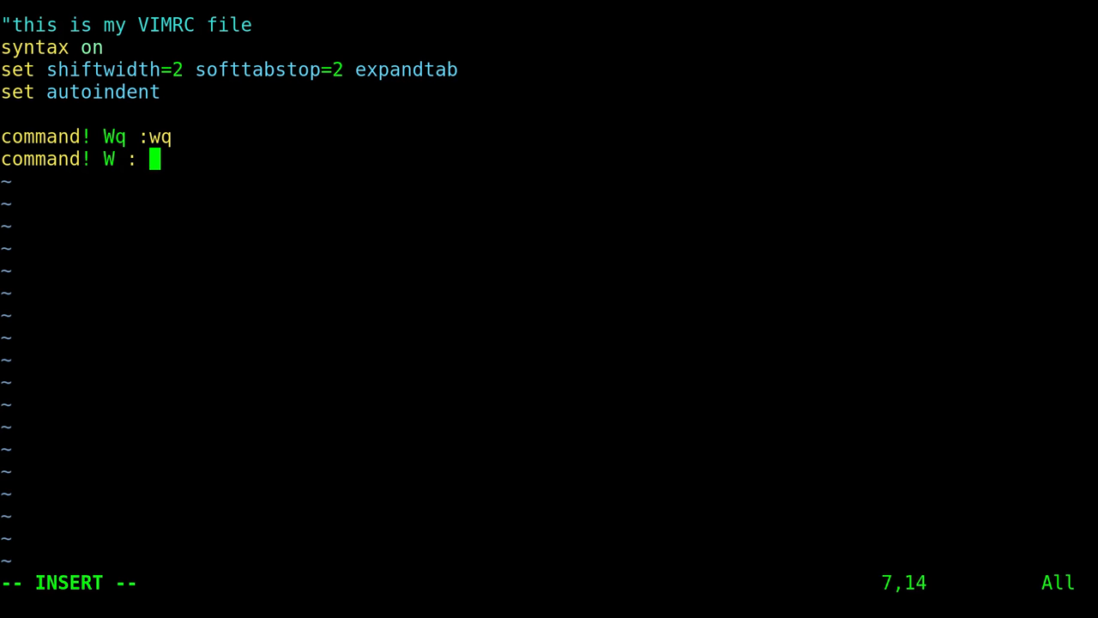
{"action": "type", "text": "w"}
{"action": "left_click", "coordinate": [549, 584]}
{"action": "type", "text": ":wq"}
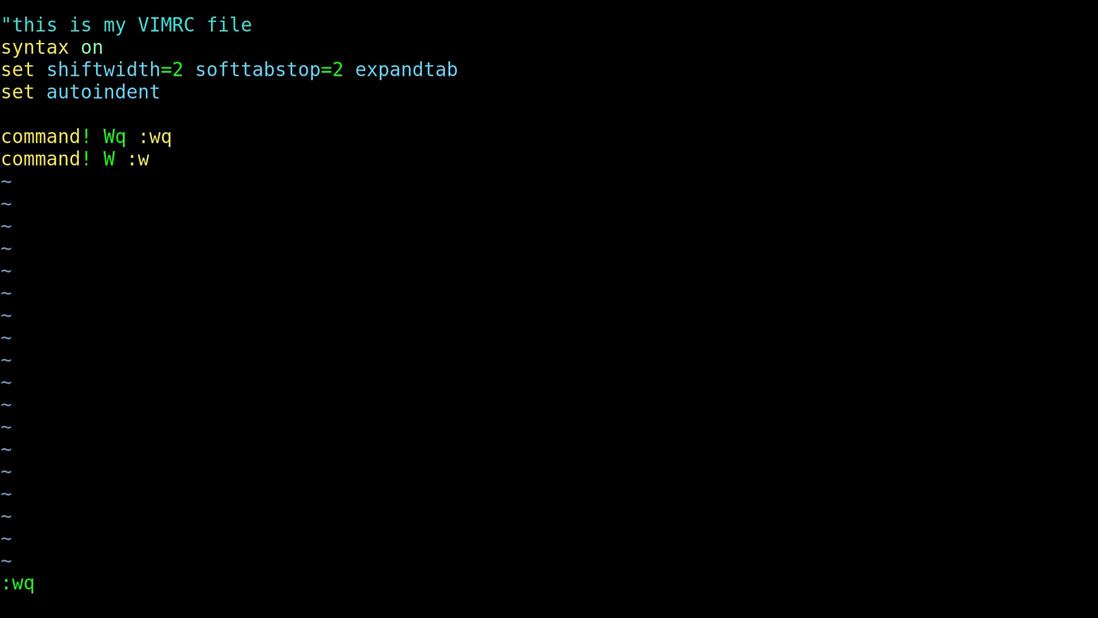
{"action": "key", "text": "Return"}
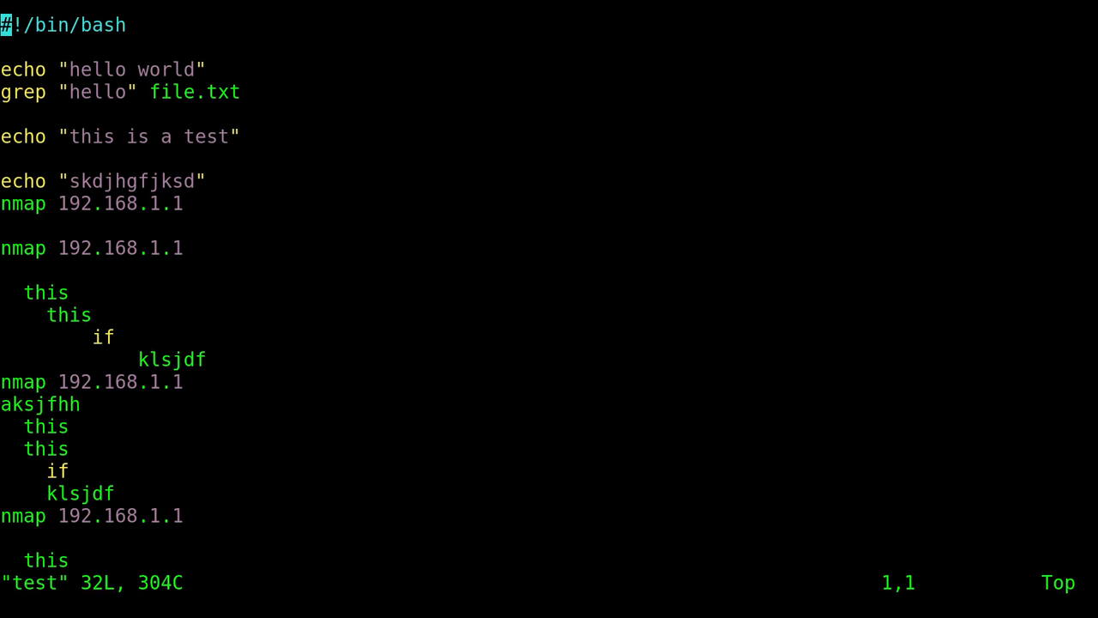
Insert 'skdjfn' into the test script and save it with :W
{"action": "type", "text": "skdjfn"}
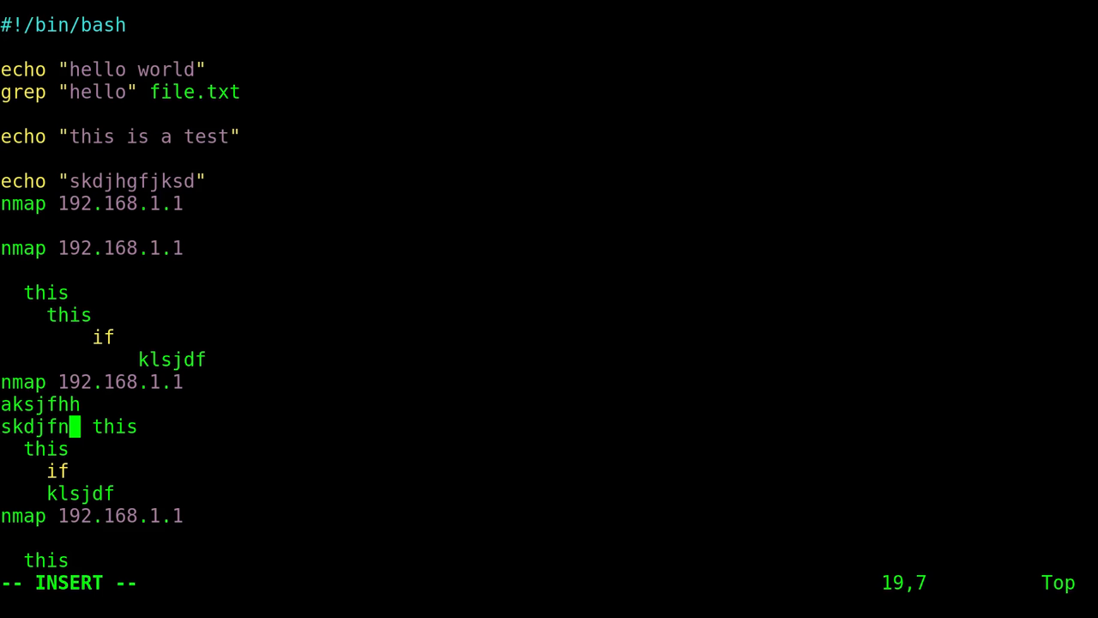
{"action": "key", "text": "Escape"}
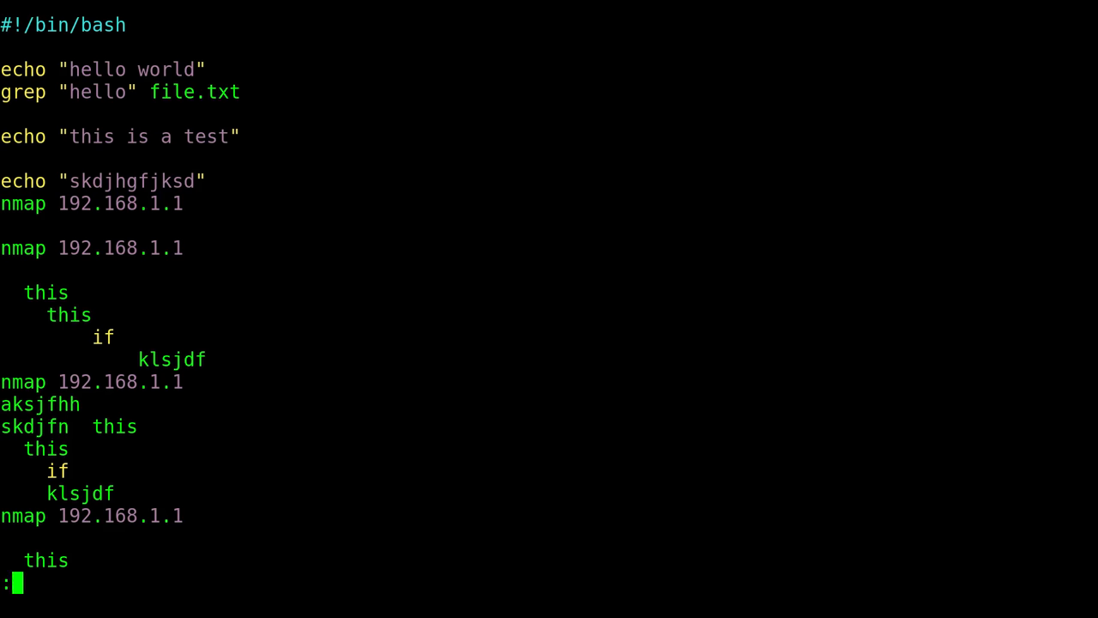
{"action": "type", "text": "W"}
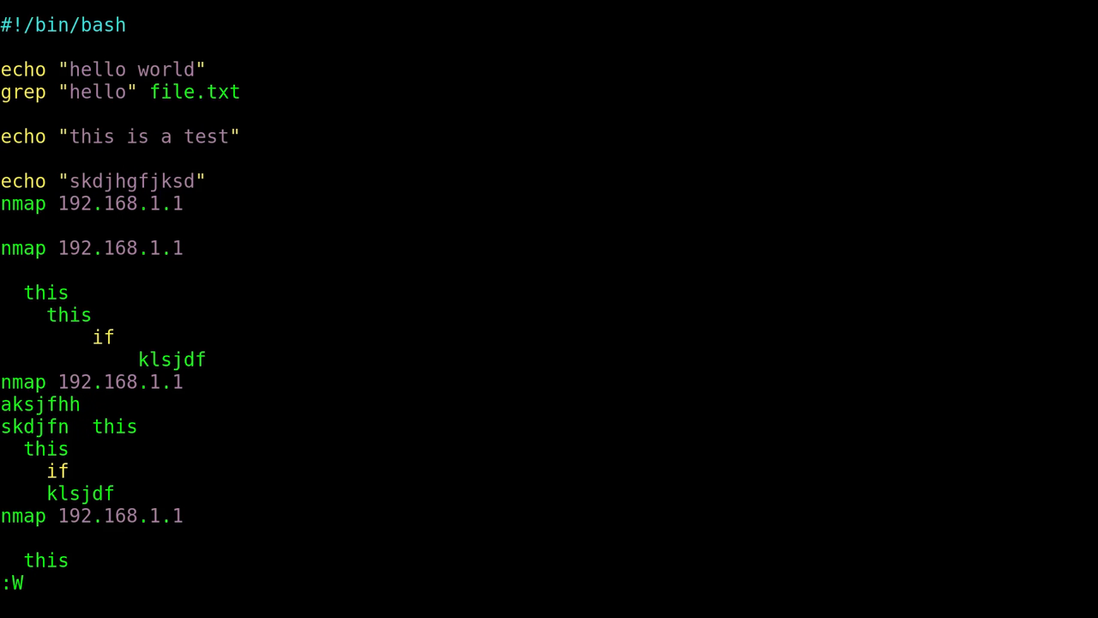
{"action": "key", "text": "Return"}
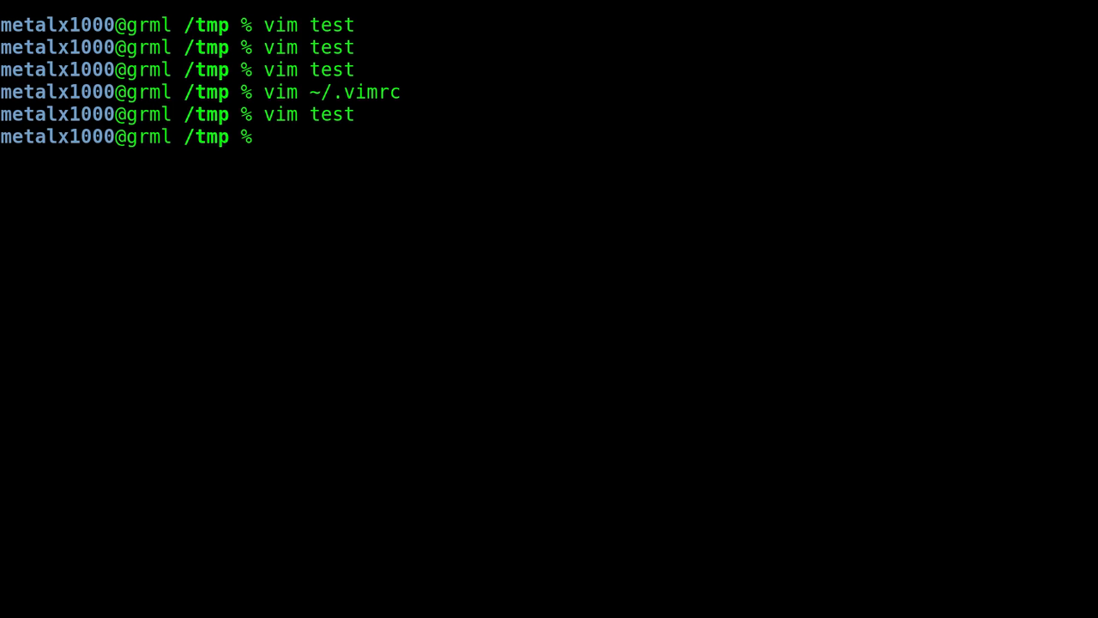
Reopen the test script to confirm the edit was saved
{"action": "key", "text": "Return"}
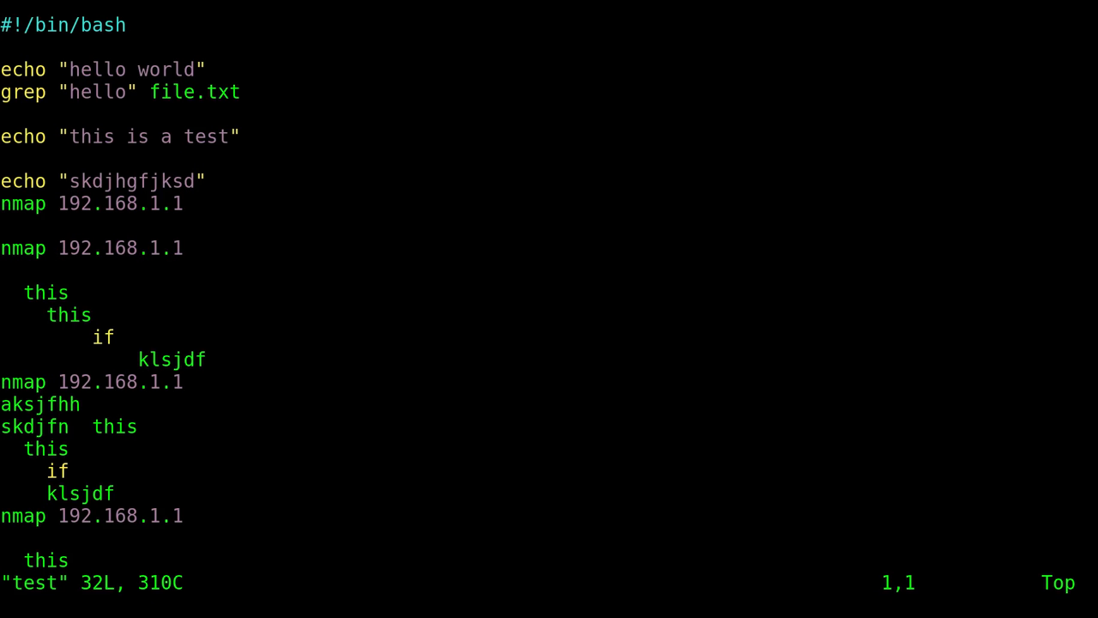
{"action": "key", "text": ":"}
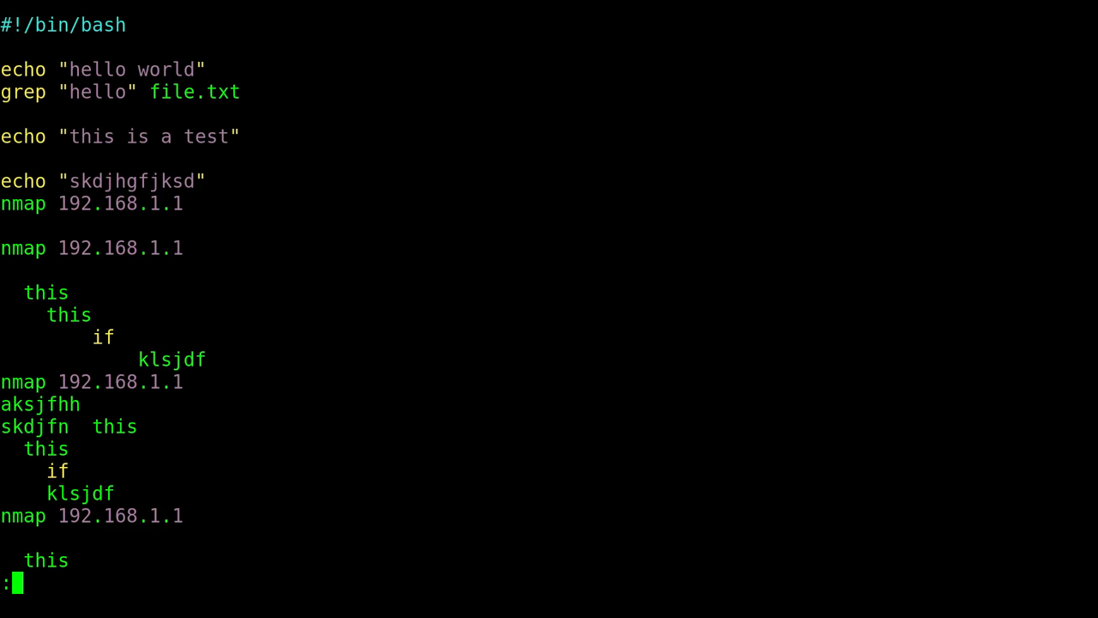
{"action": "key", "text": "Return"}
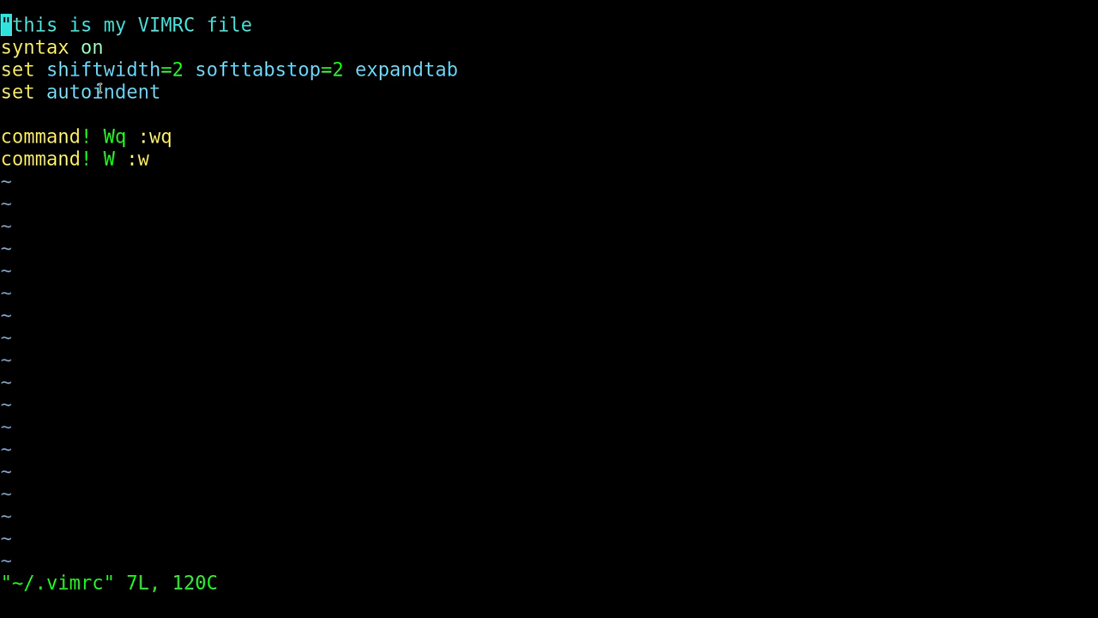
Change 'set autoindent' to 'set noautoindent' in the vimrc and save
{"action": "key", "text": "i"}
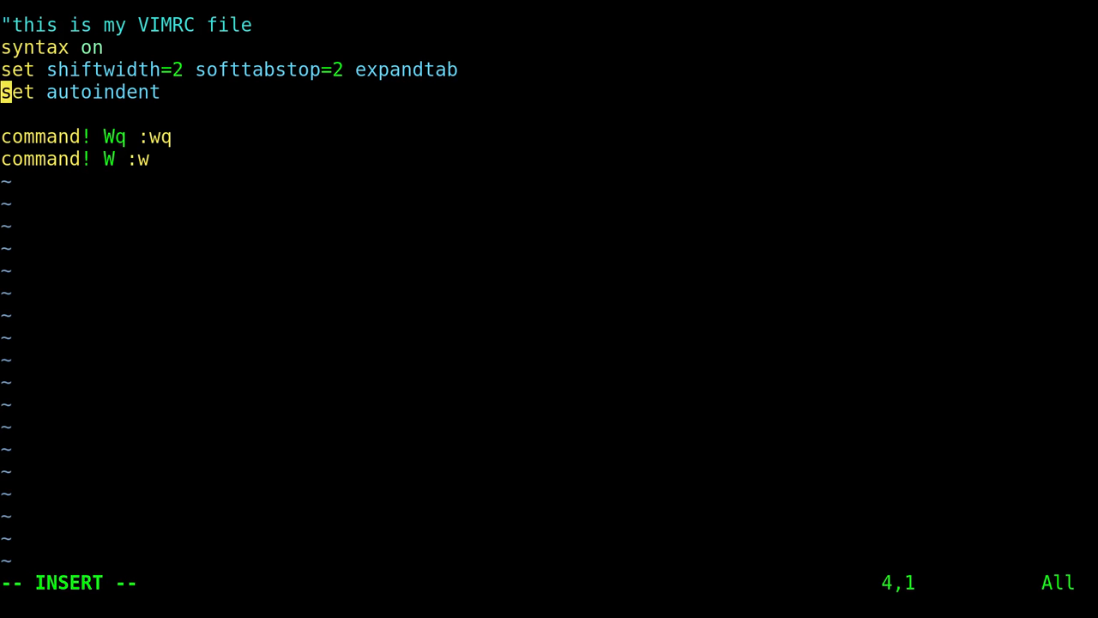
{"action": "type", "text": "no"}
{"action": "left_click", "coordinate": [429, 583]}
{"action": "type", "text": ":w"}
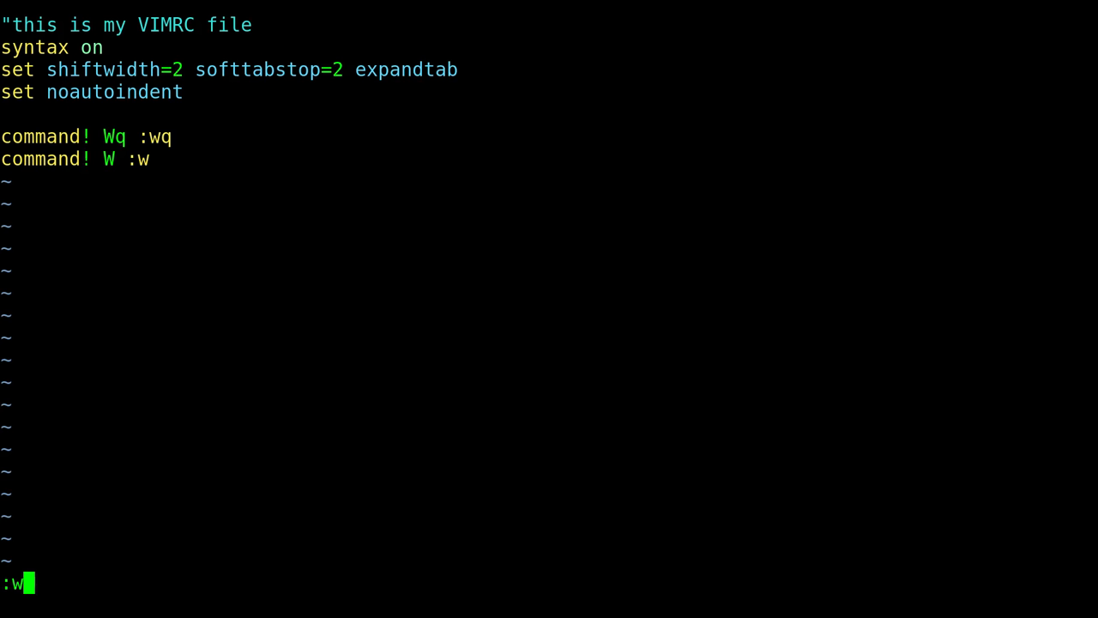
{"action": "key", "text": "Return"}
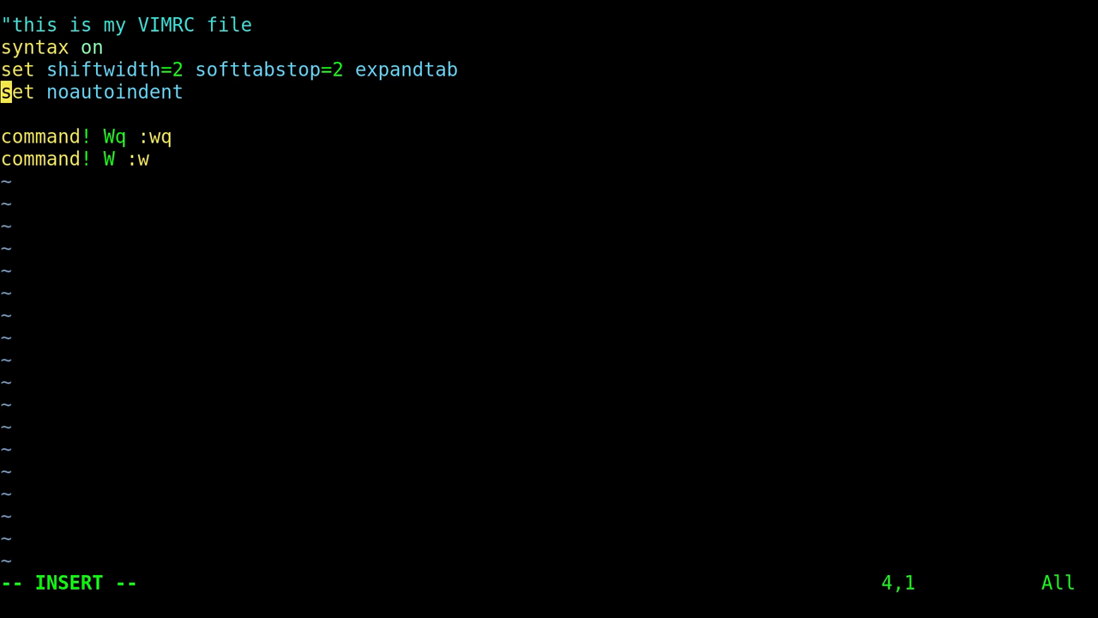
Add the comment "I don't like auto indent" above the setting
{"action": "type", "text": "\""}
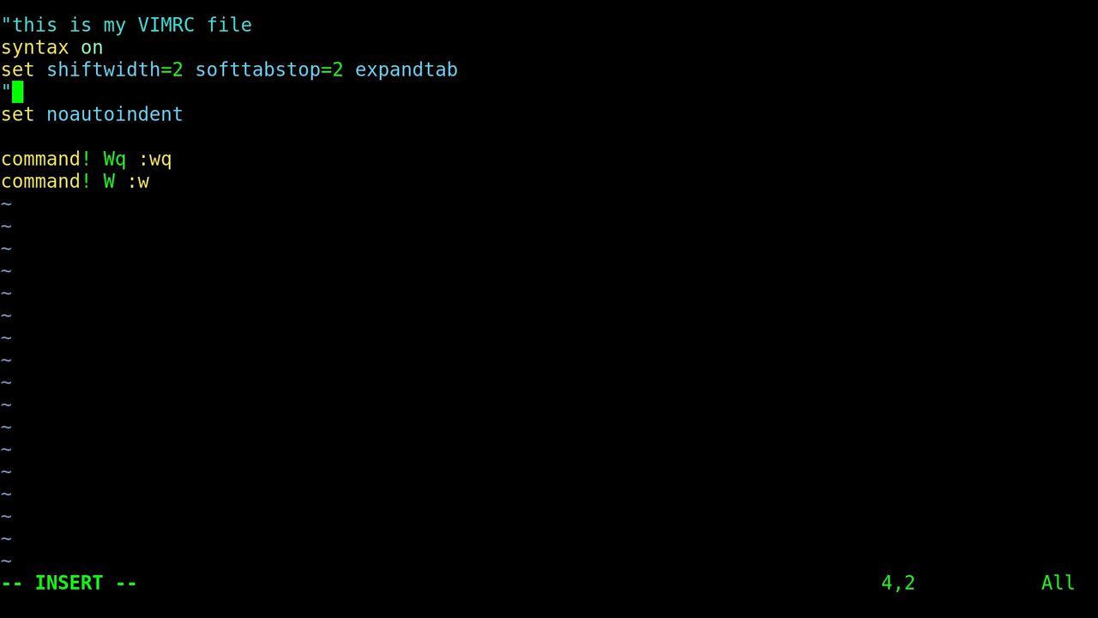
{"action": "type", "text": "I don't like"}
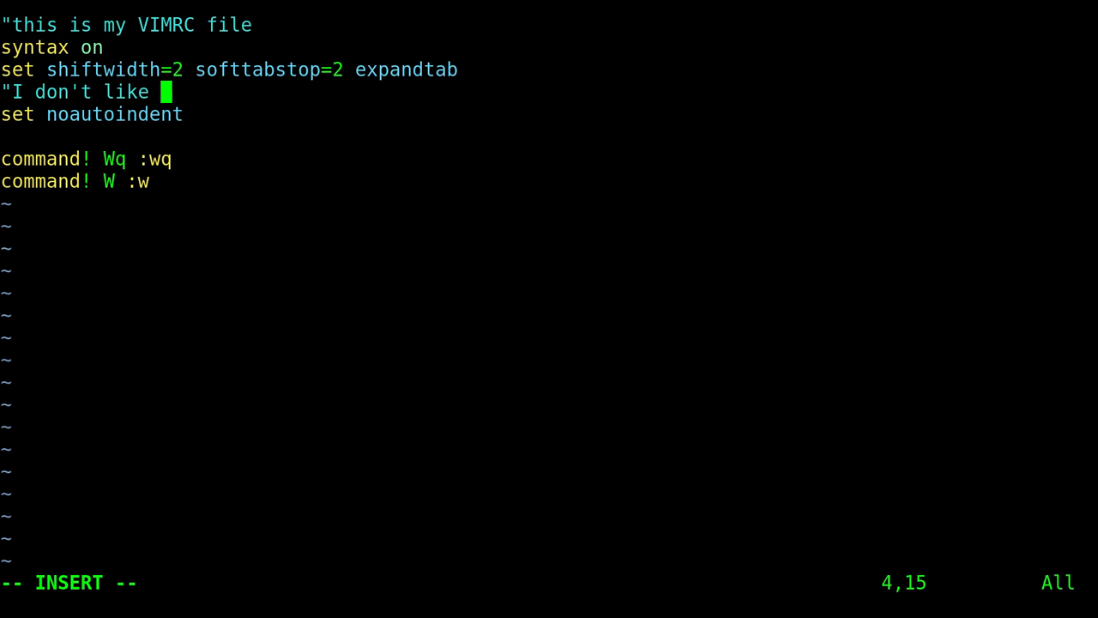
{"action": "type", "text": "autoiu"}
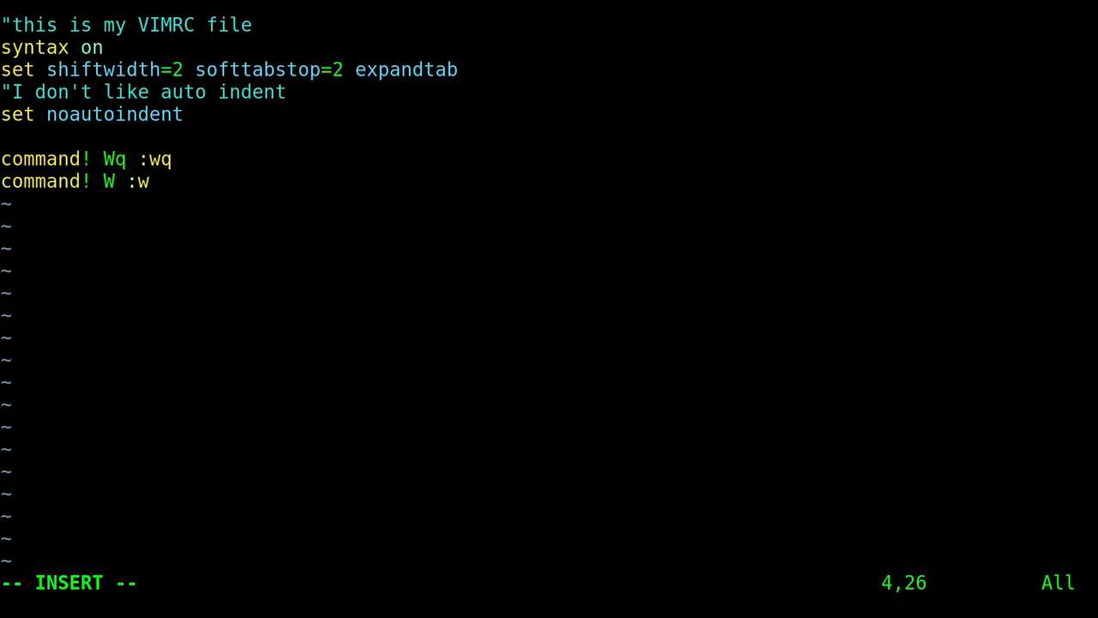
{"action": "key", "text": "Return"}
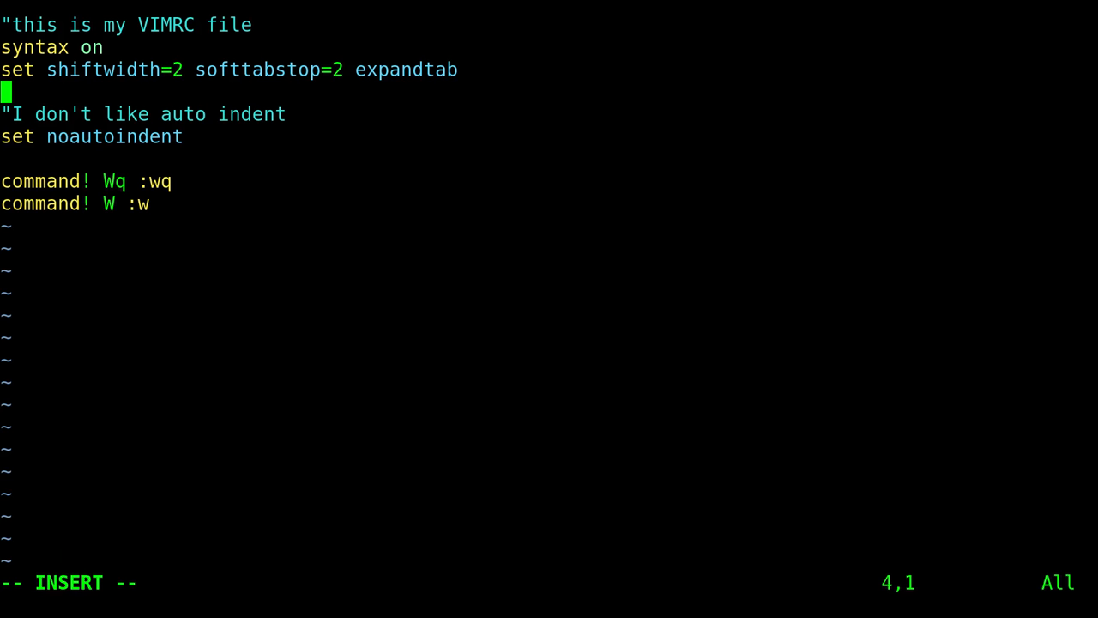
{"action": "mouse_move", "coordinate": [127, 185]}
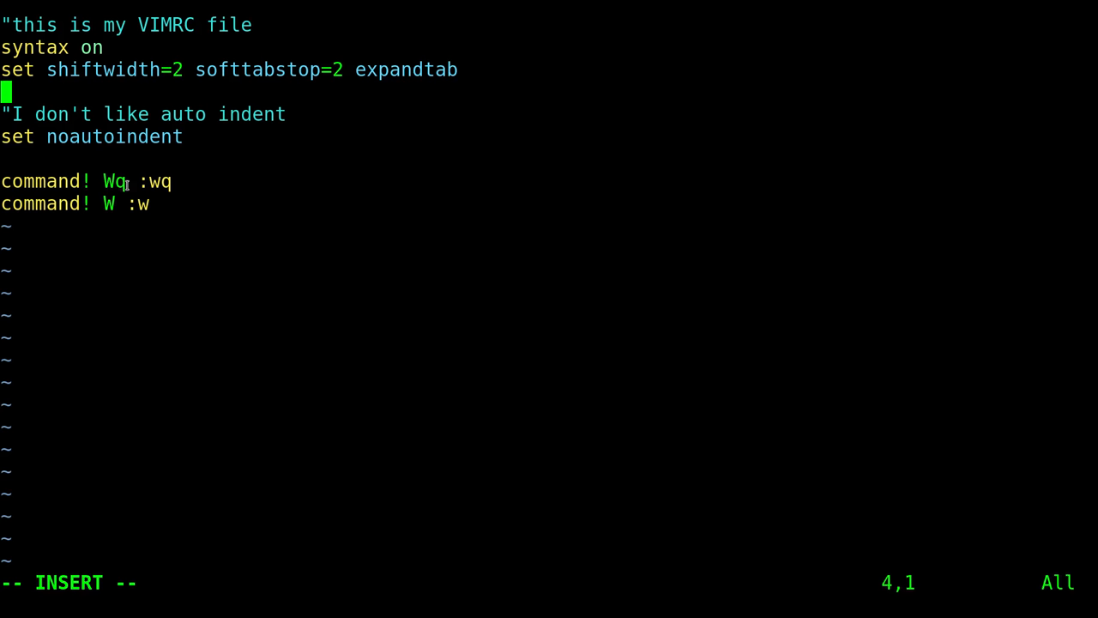
{"action": "mouse_move", "coordinate": [92, 599]}
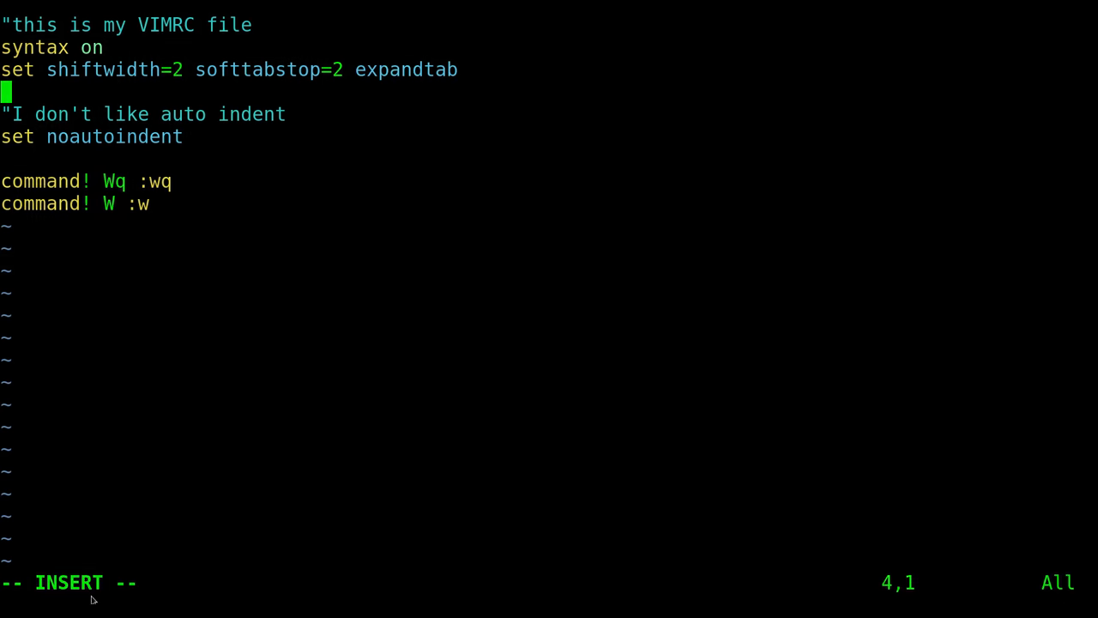